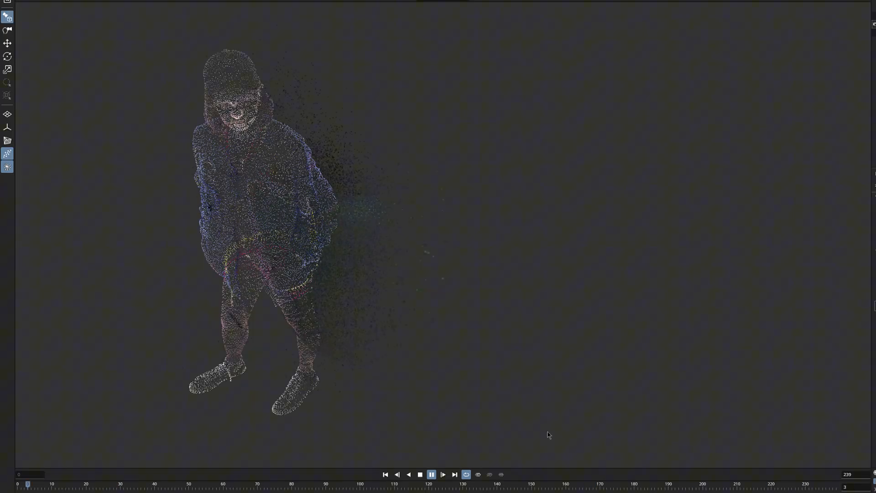
- Switch from the Postshot splat viewer to the Blender window with the scanned character
{"action": "left_click", "coordinate": [431, 474]}
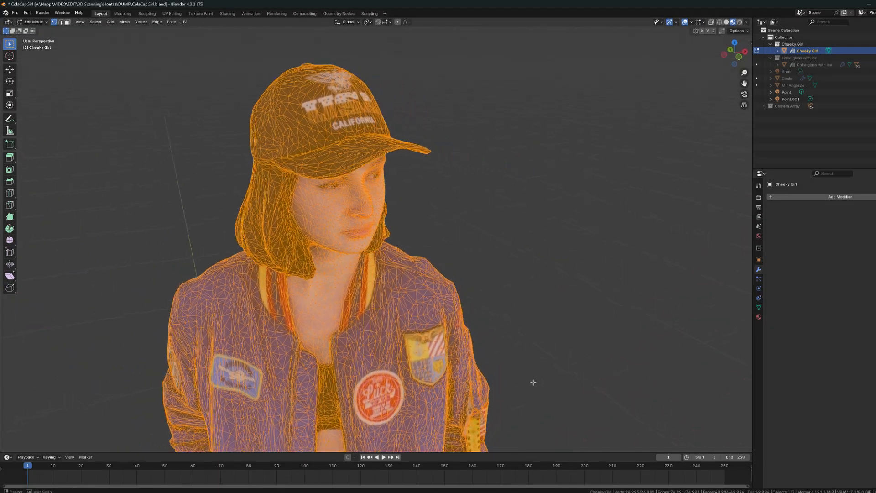
- Leave Edit Mode on the character mesh to view the spherical camera array in Object Mode
{"action": "key", "text": "Tab"}
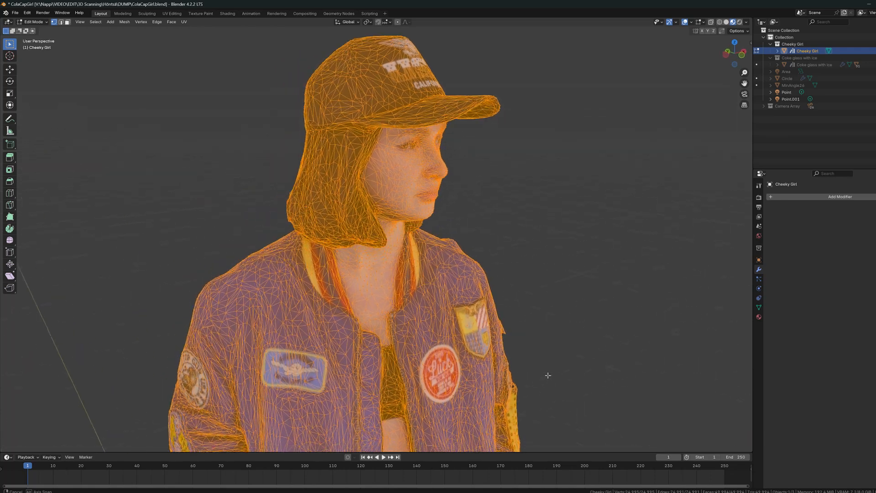
{"action": "key", "text": "Tab"}
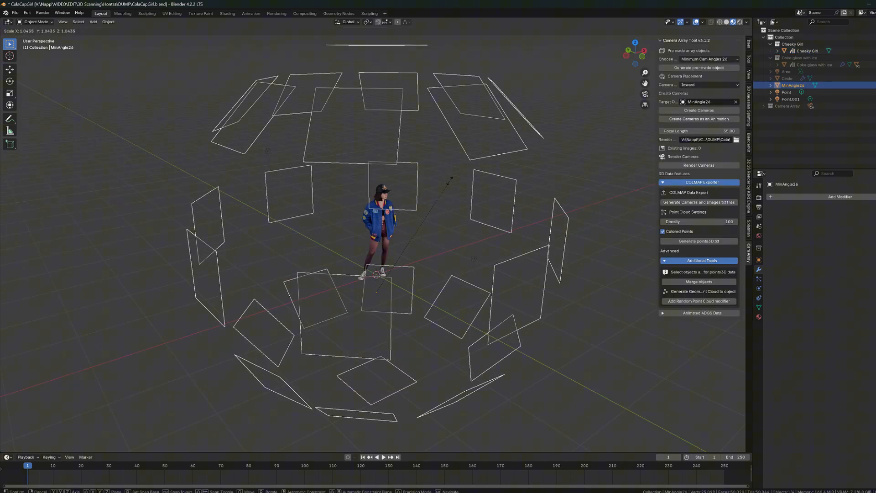
- Generate points3D.txt from the COLMAP Exporter and import all 26 renders and camera files into Postshot
{"action": "left_click", "coordinate": [374, 282]}
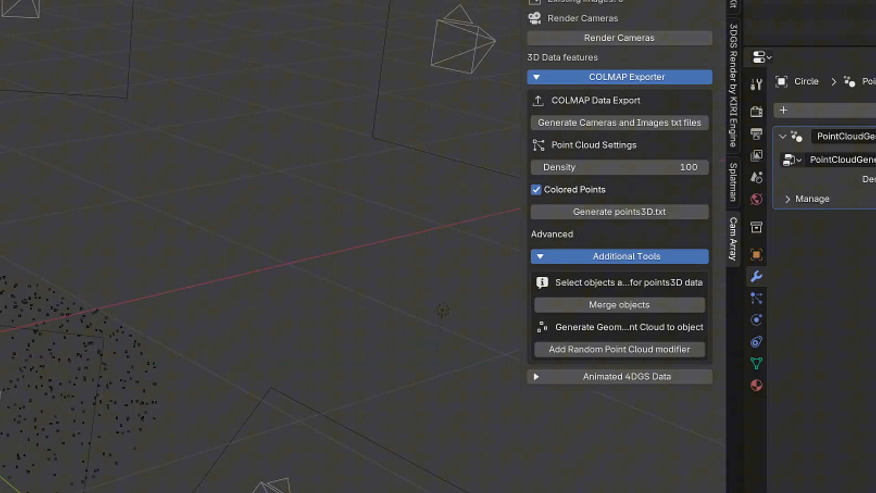
{"action": "left_click", "coordinate": [619, 212]}
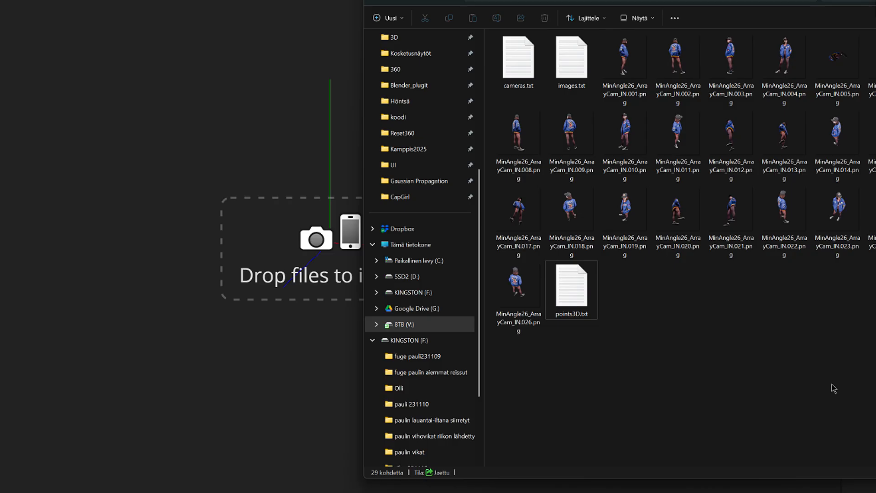
{"action": "key", "text": "ctrl+a"}
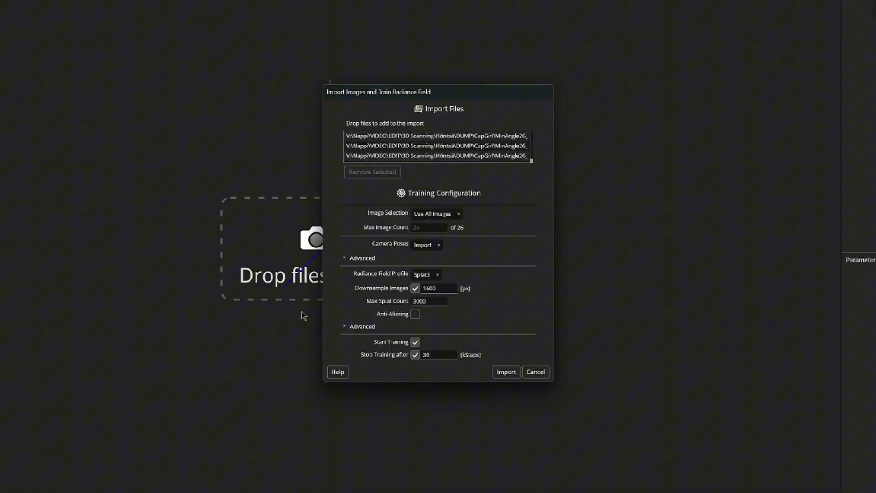
{"action": "left_click", "coordinate": [506, 372]}
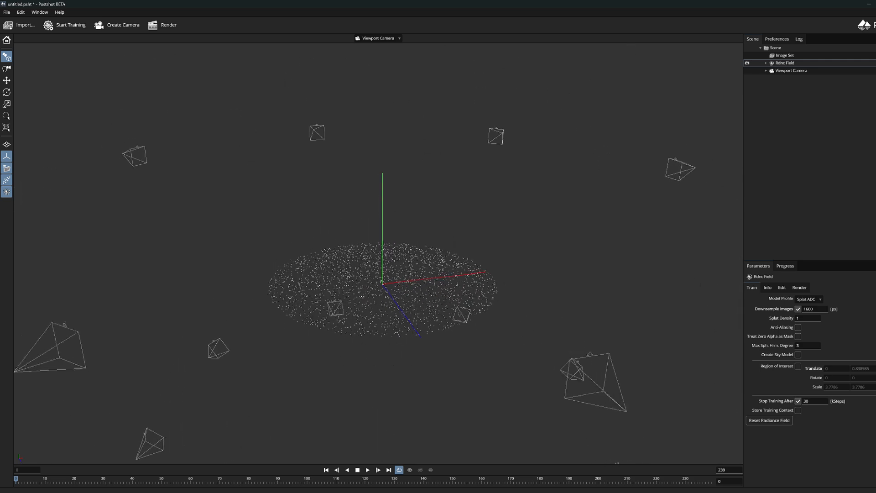